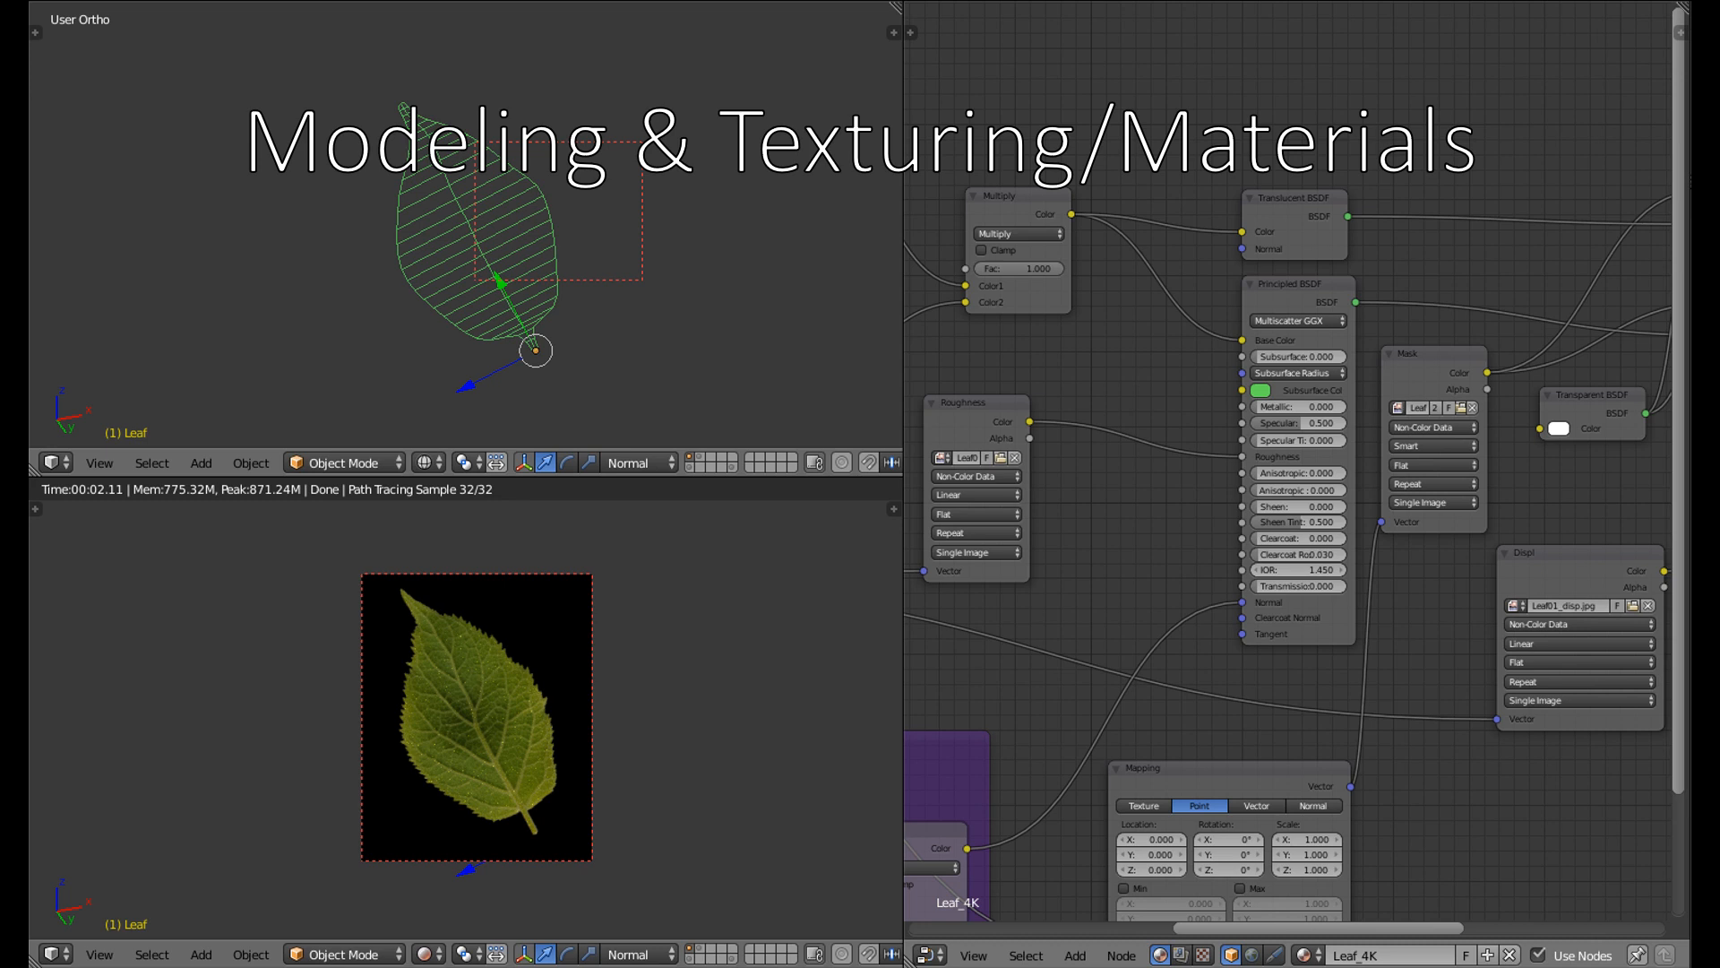
Advance to the Motion Tracking slide with its tracking screenshot and After Effects export script reference.
key("Right")
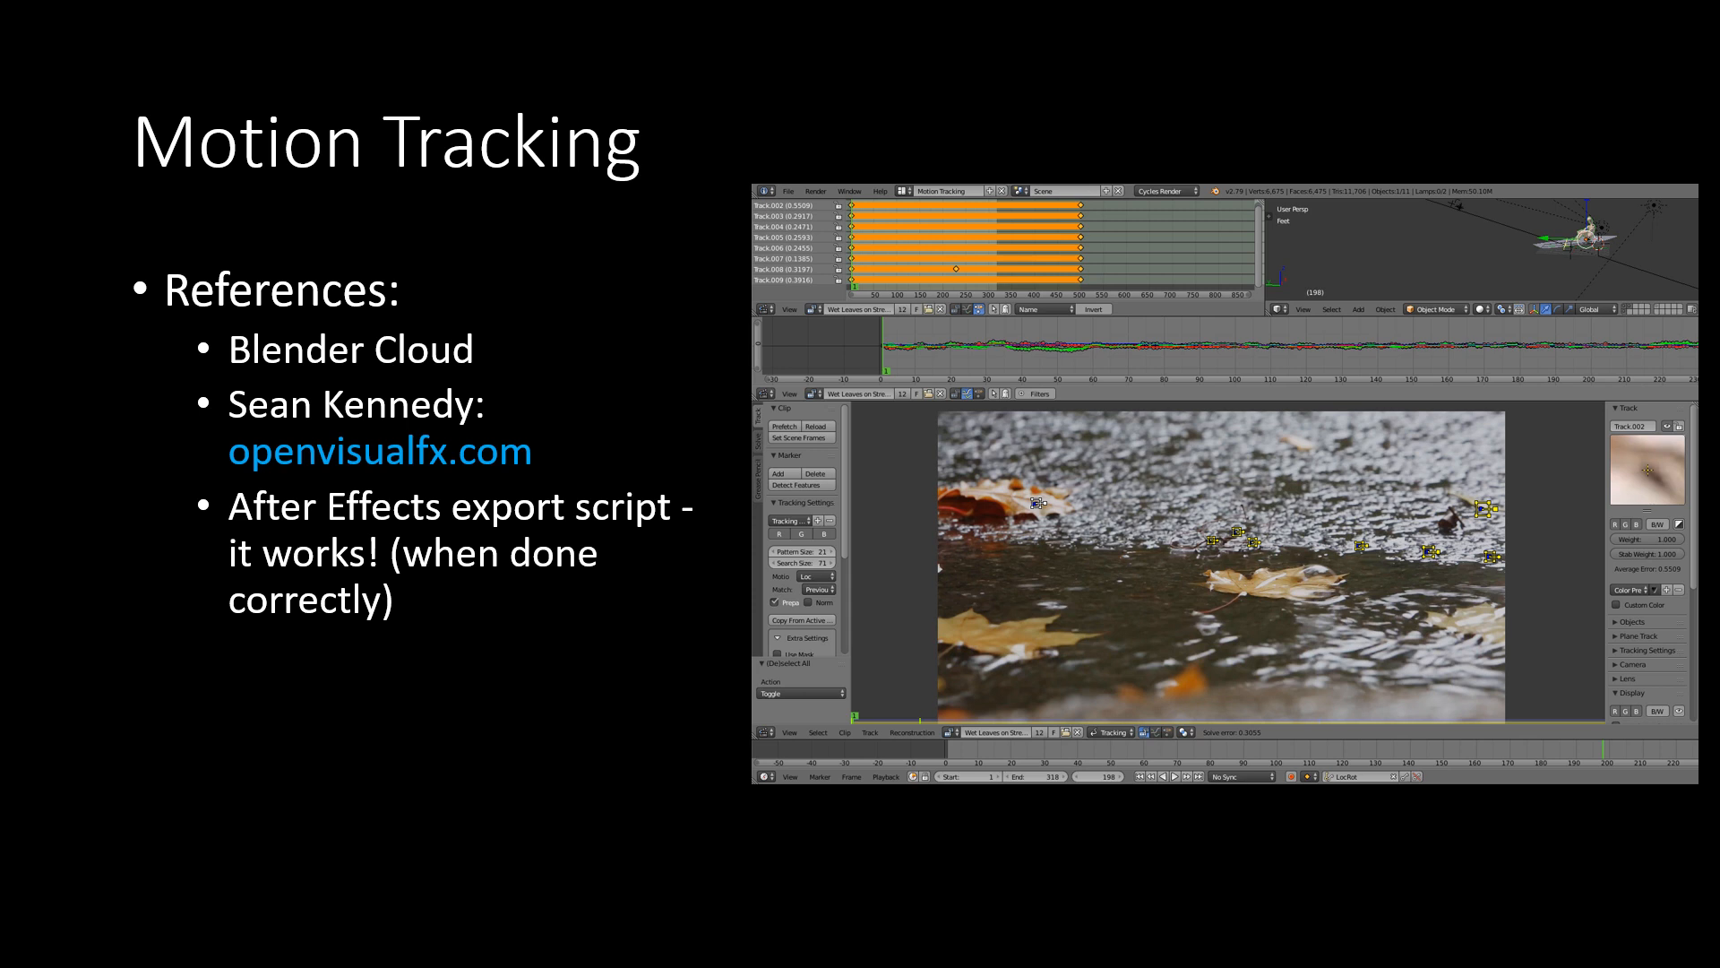
key("right")
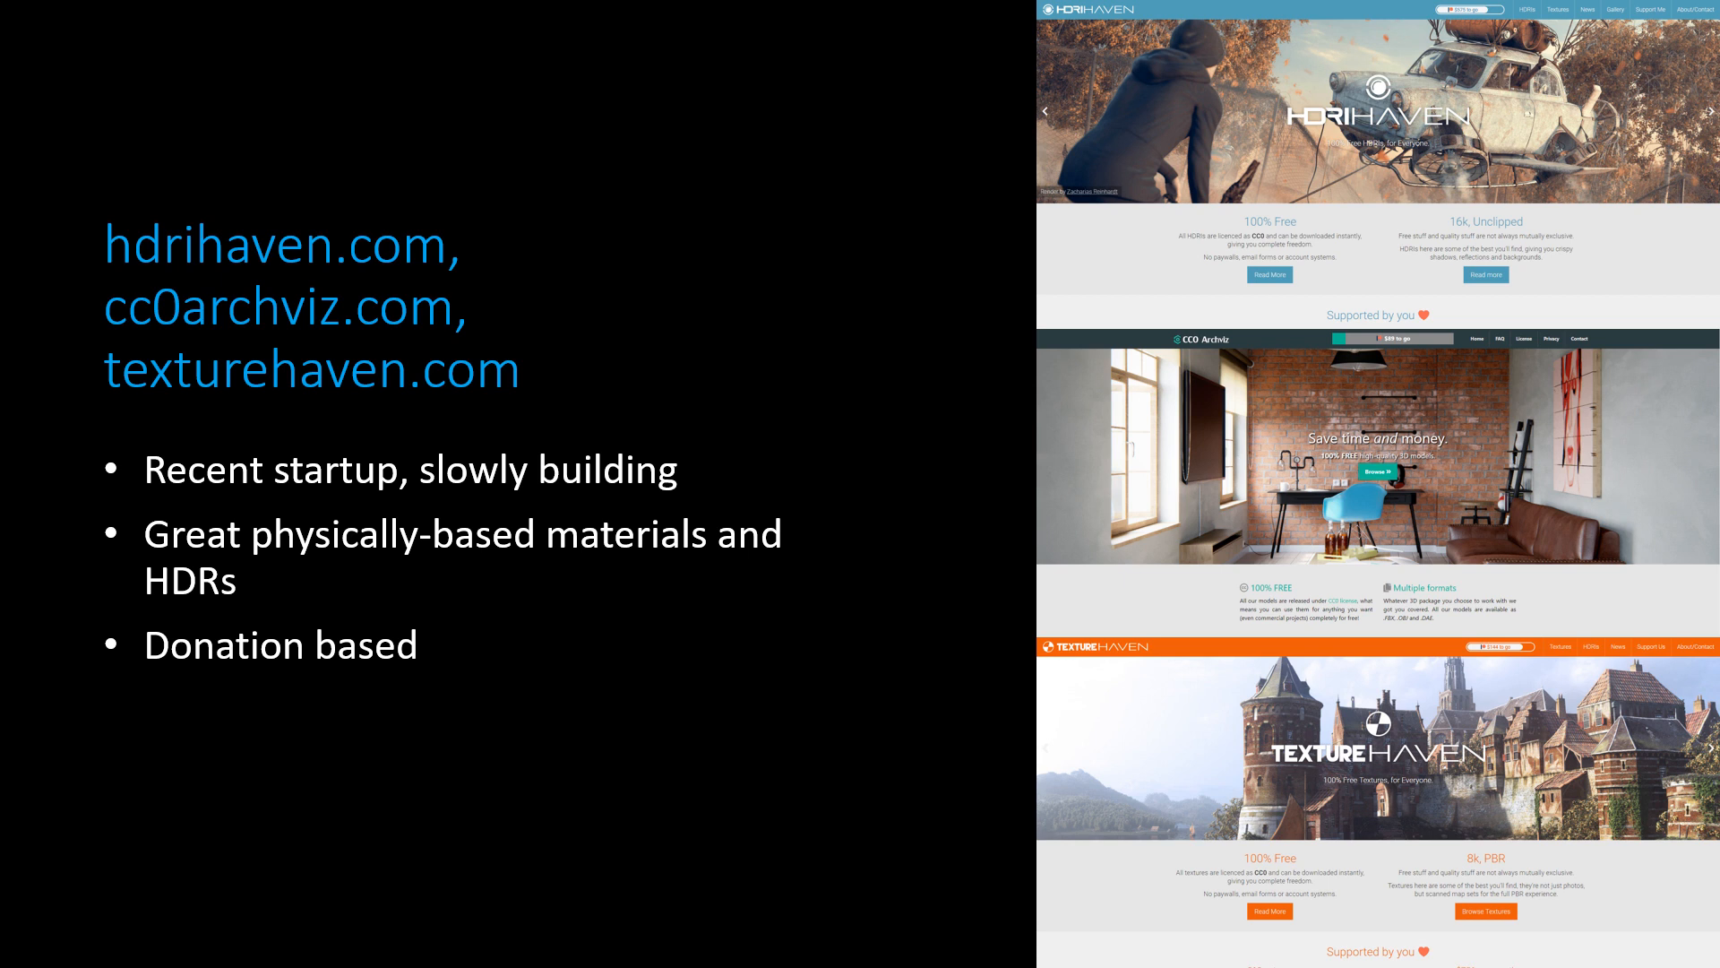
Advance past the hdrihaven.com, cc0archviz.com and texturehaven.com slide to the FREESOUND slide.
key("Right")
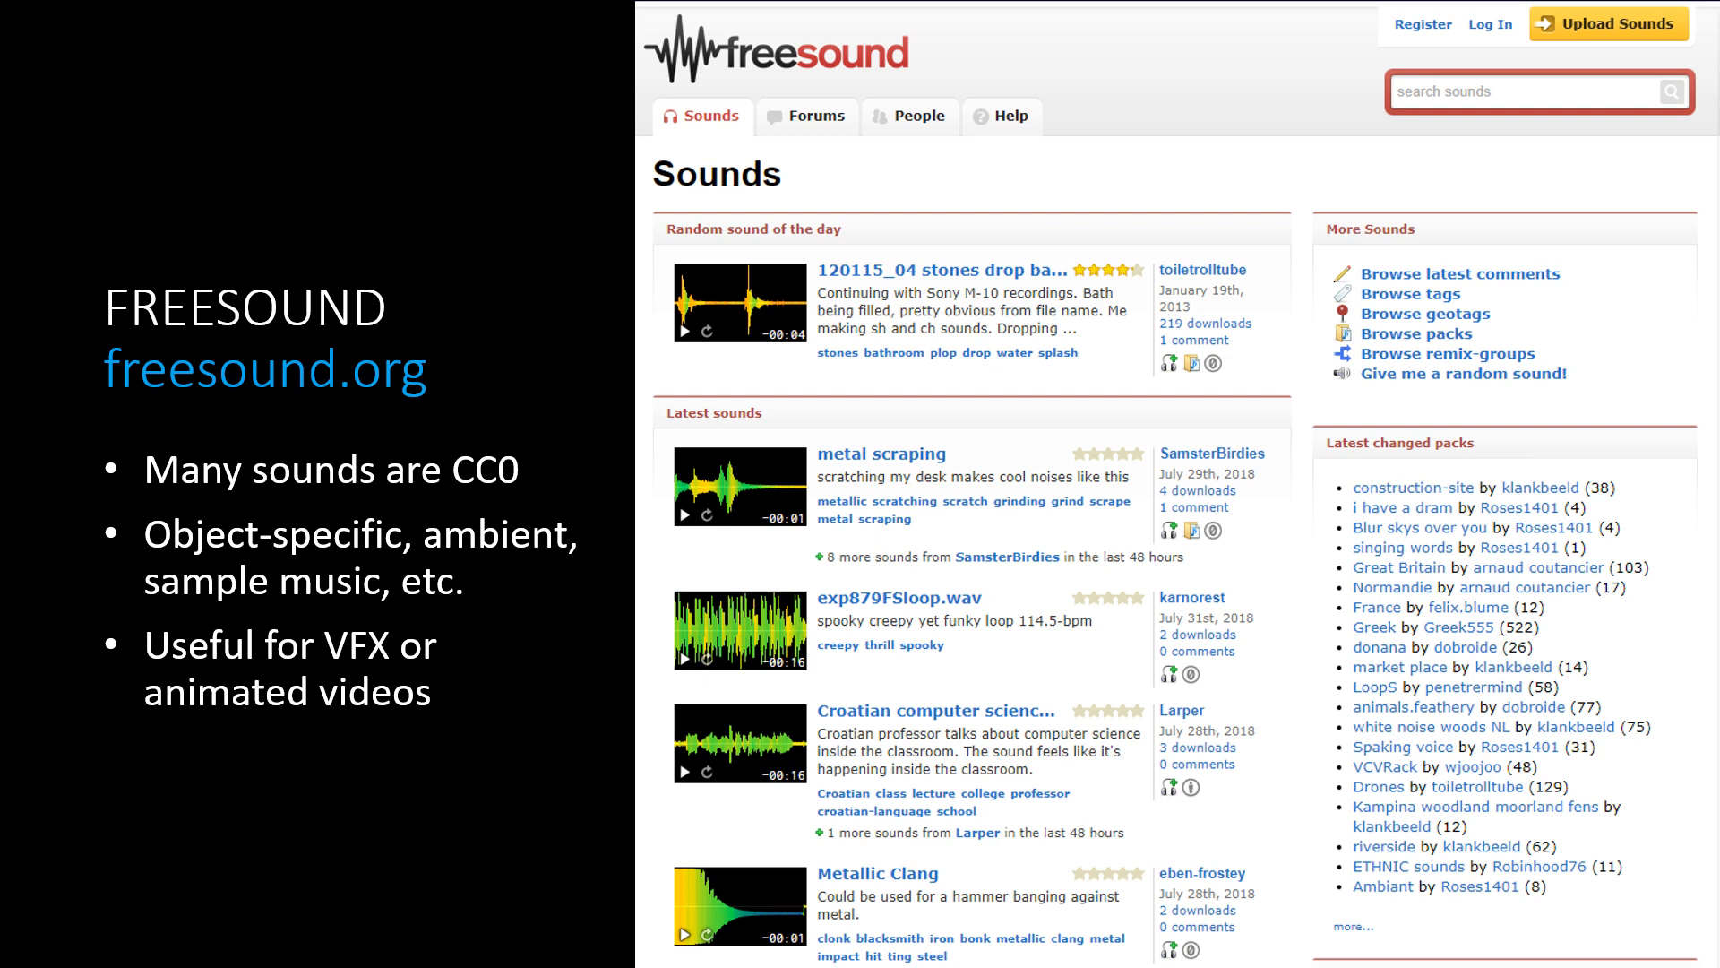
Advance past the freesound.org slide to the CC0 TEXTURES slide on cc0textures.com.
key("Right")
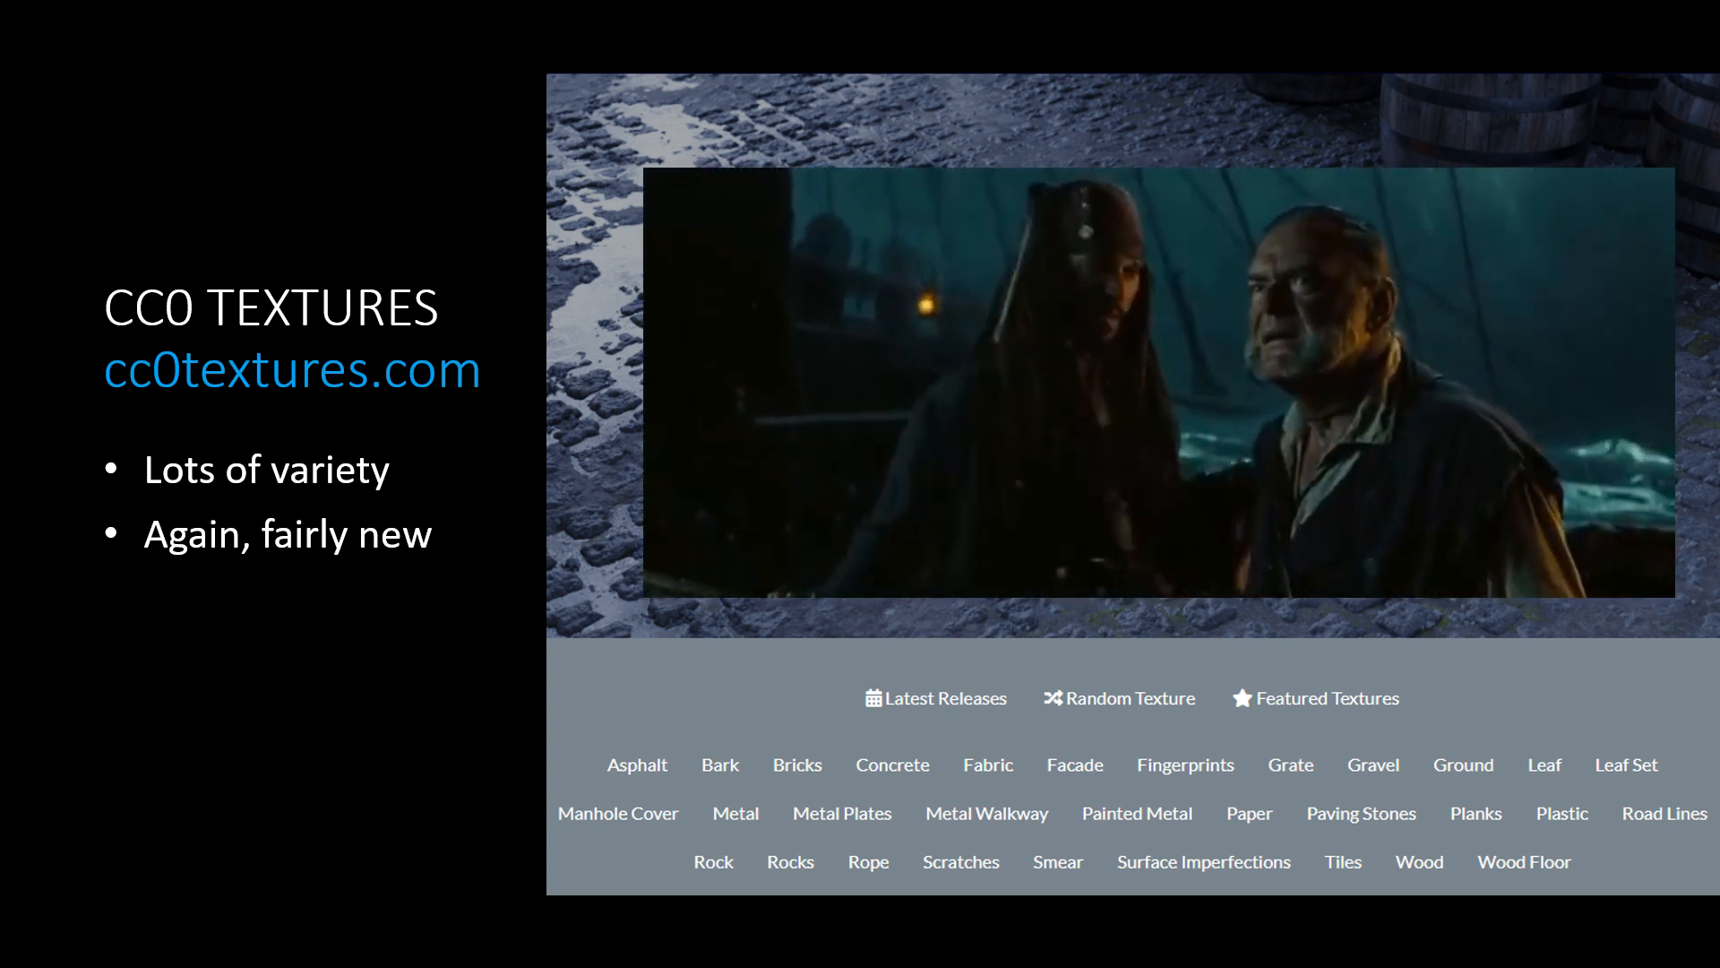